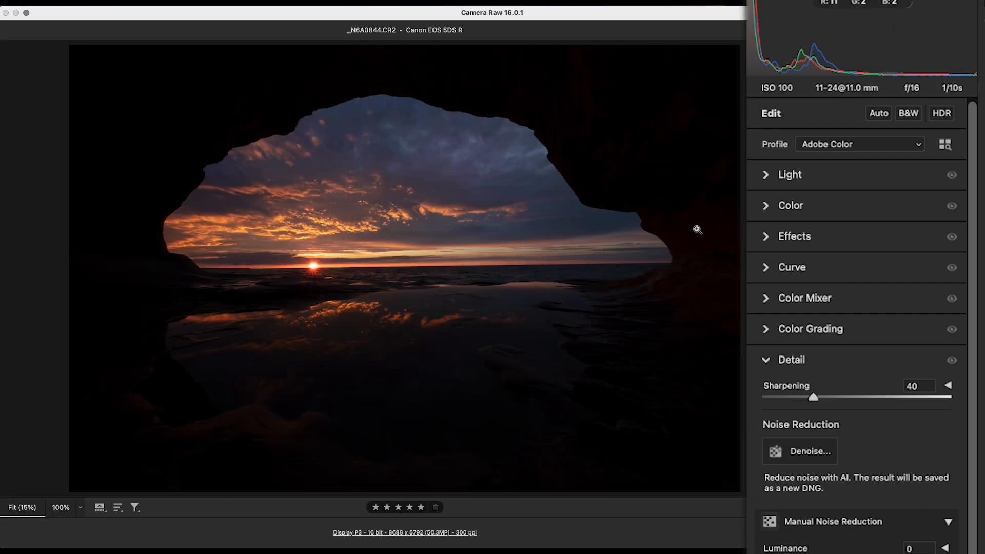
- Switch to the ISO 3200 Milky Way photo _S7A2570.CR2 and start AI Denoise
left_click(799, 451)
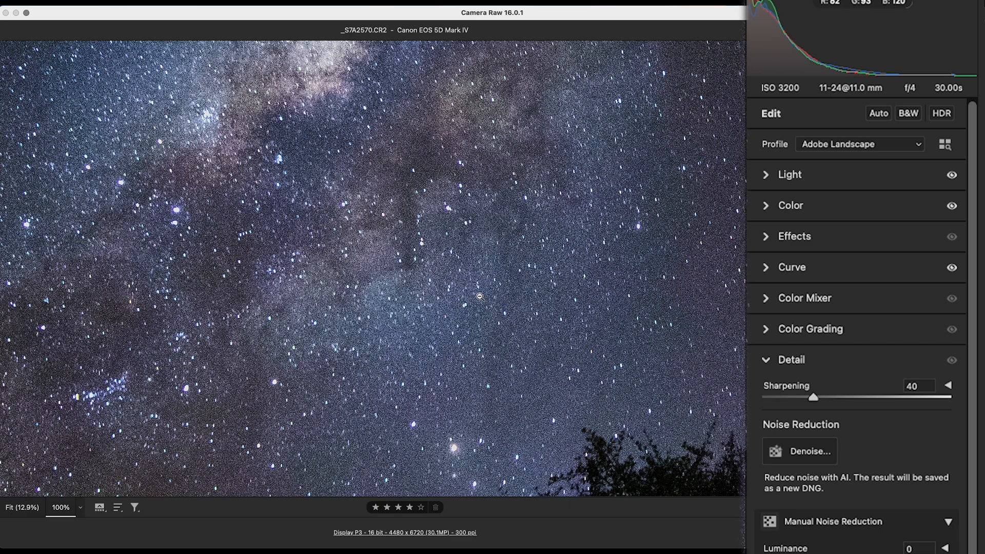
left_click(806, 451)
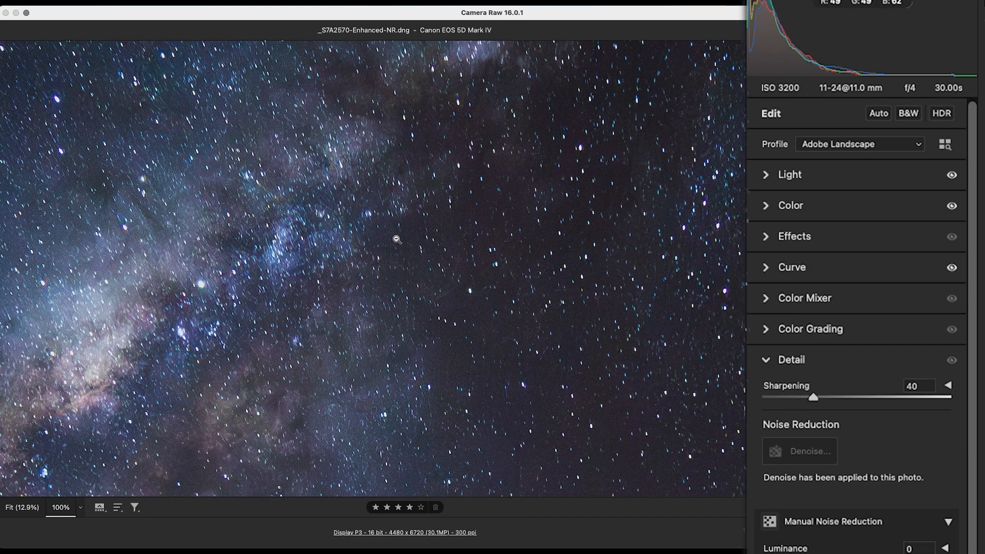